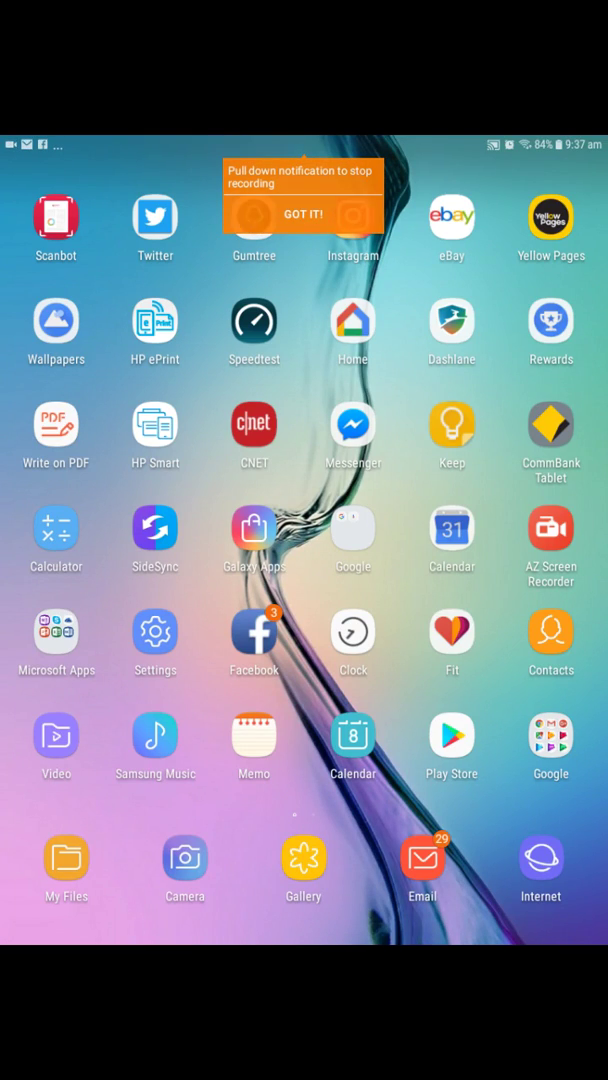
Step: Reach the Settings main category list from the notification shade's gear icon
click(304, 214)
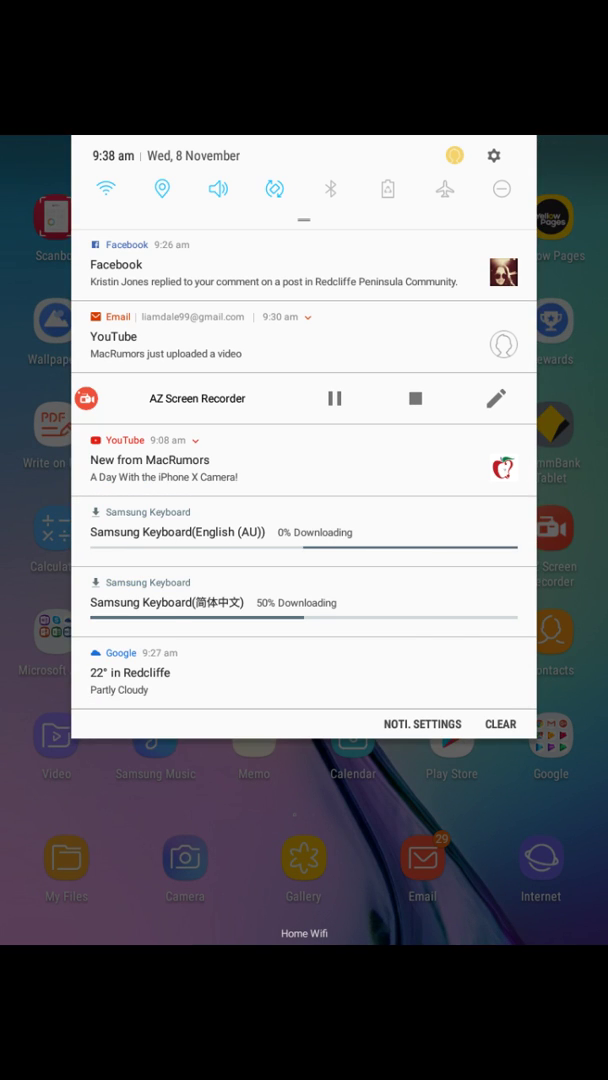
click(492, 156)
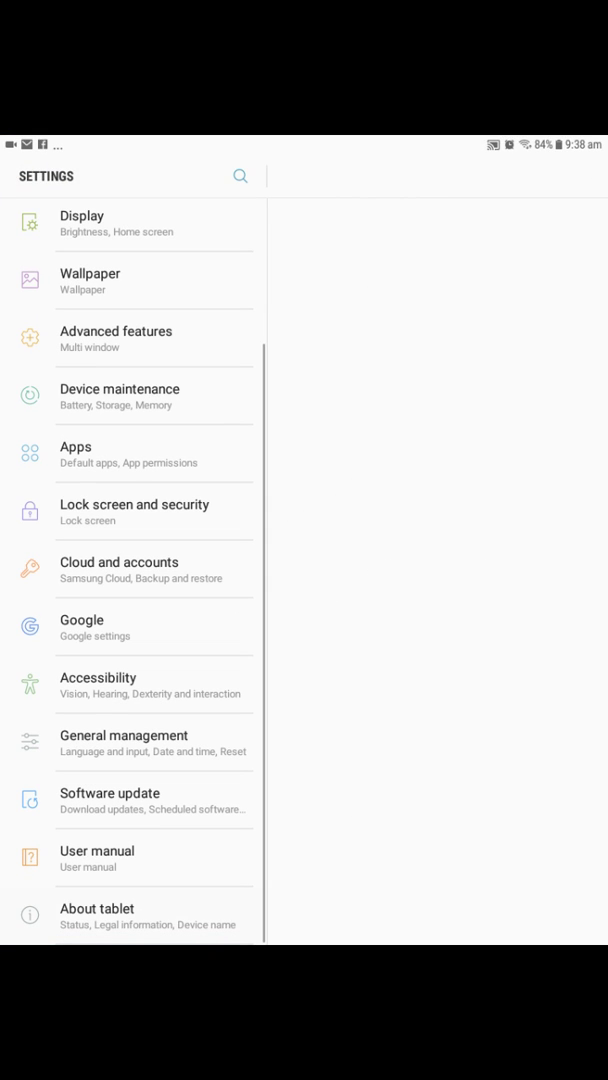
Step: View About tablet and its Software information details
click(96, 916)
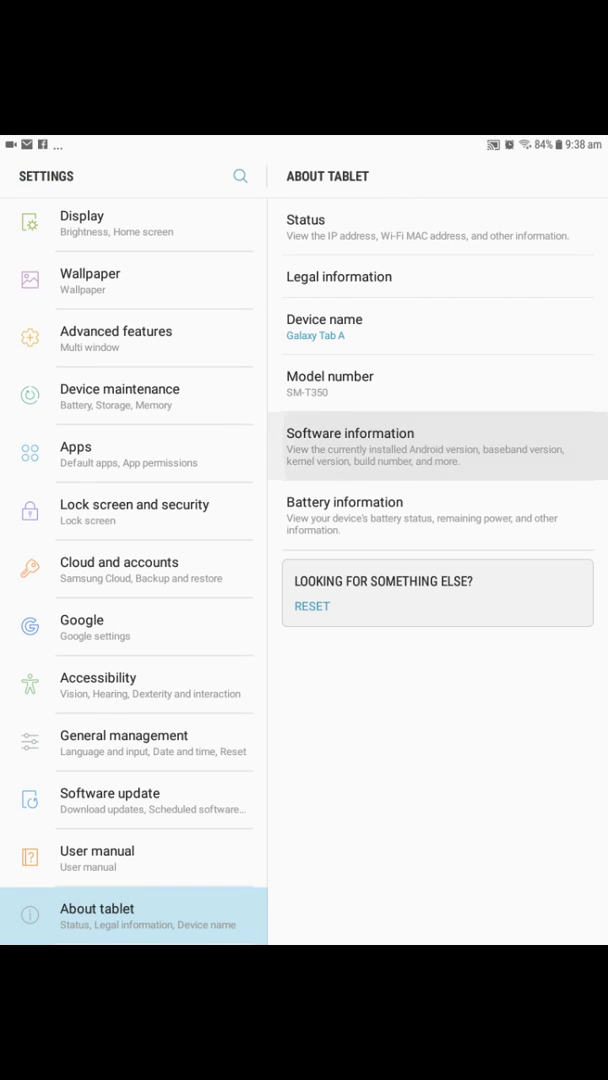
click(348, 432)
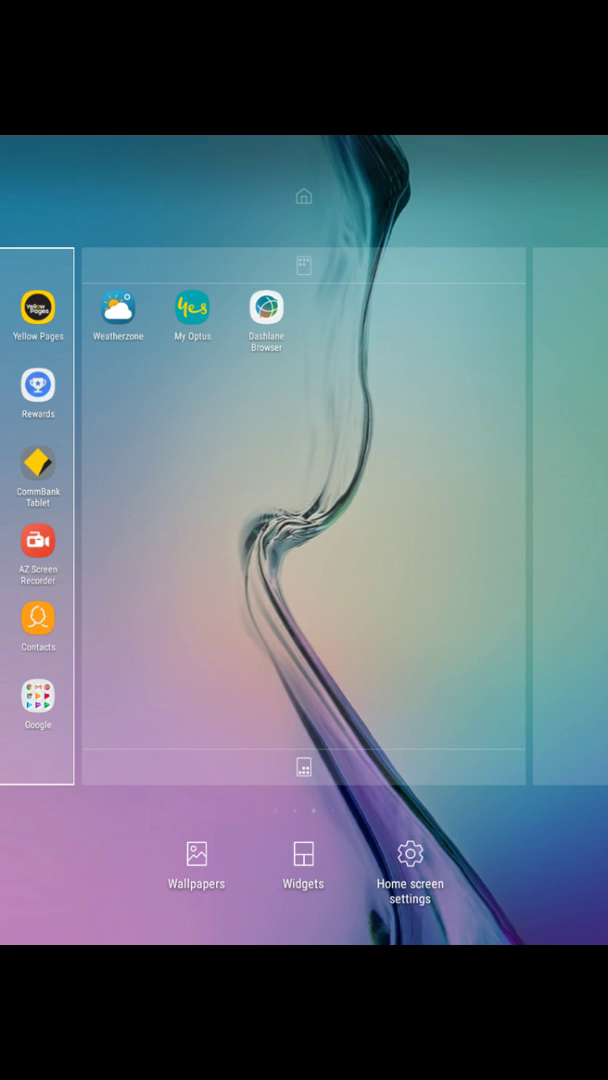
Step: View the Home screen layout options, then return to the About tablet details
click(408, 852)
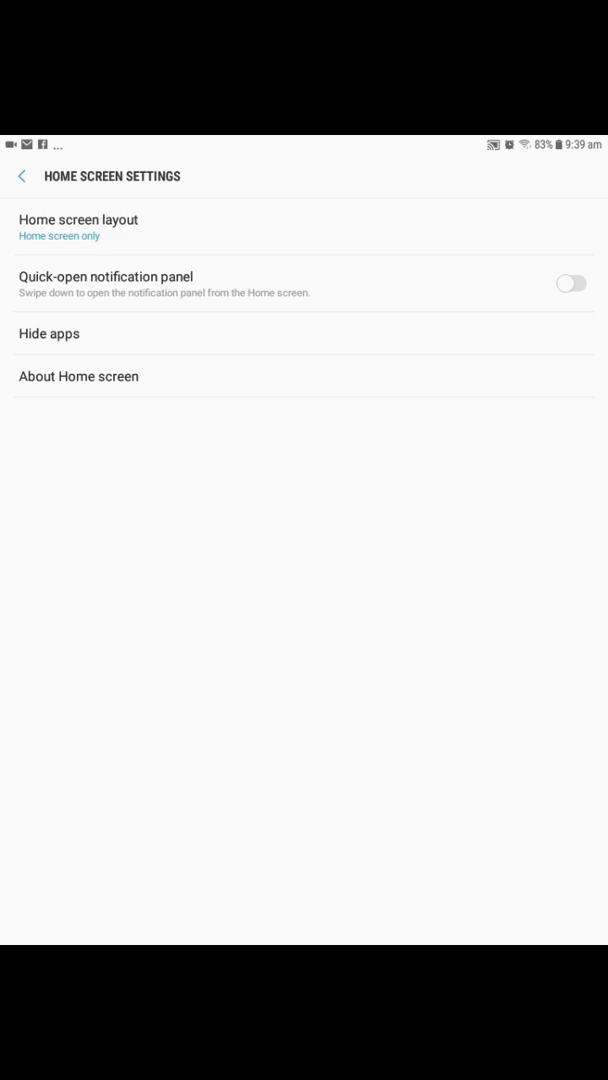
click(78, 220)
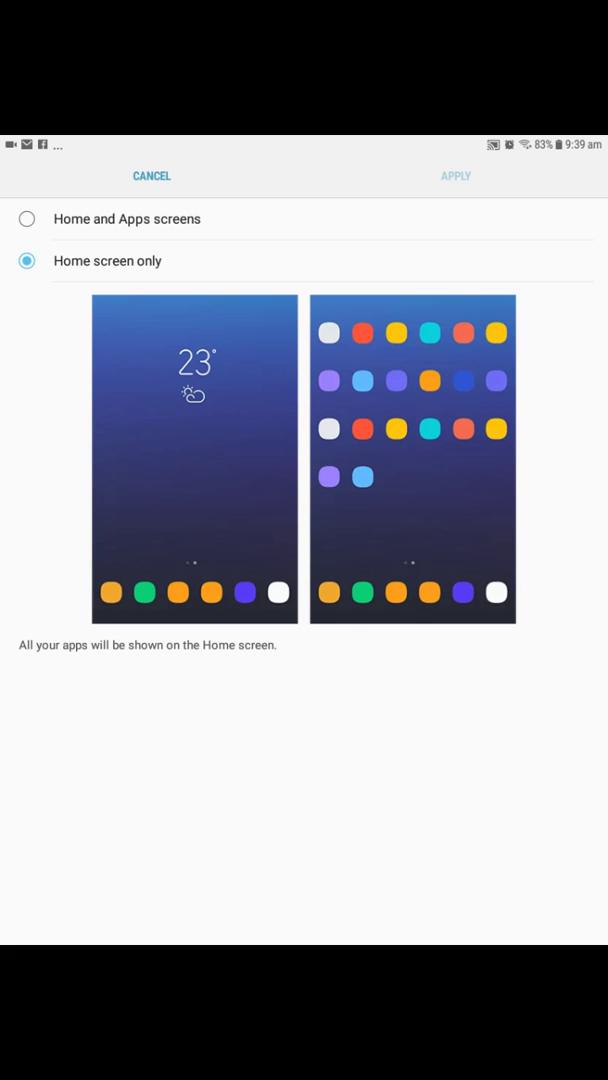
click(456, 176)
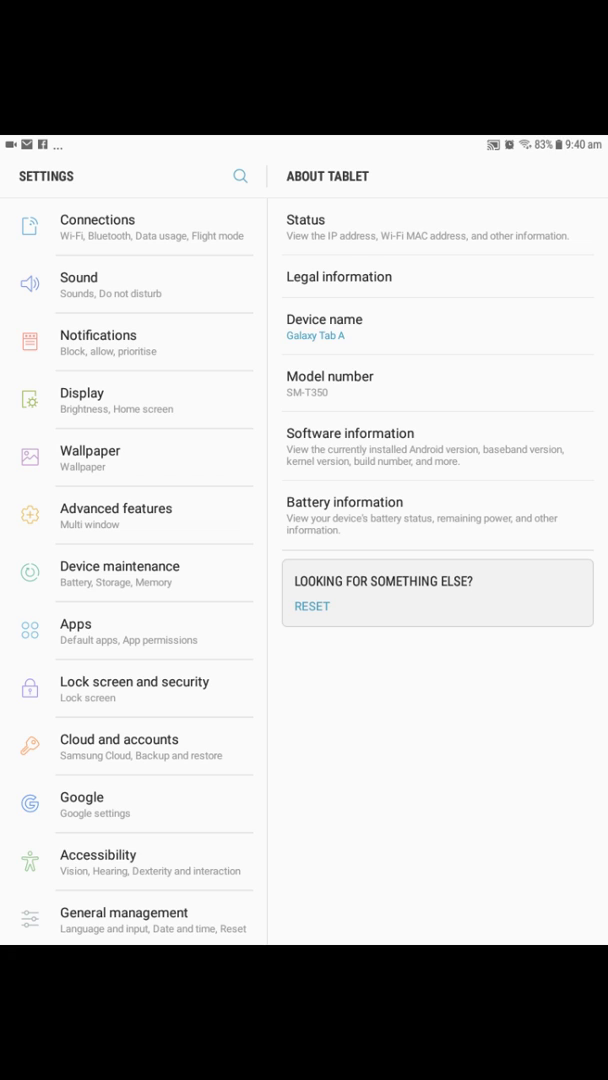
Step: Reach the Connections panel showing Wi-Fi on Home Wifi and Location enabled
scroll(down, 3)
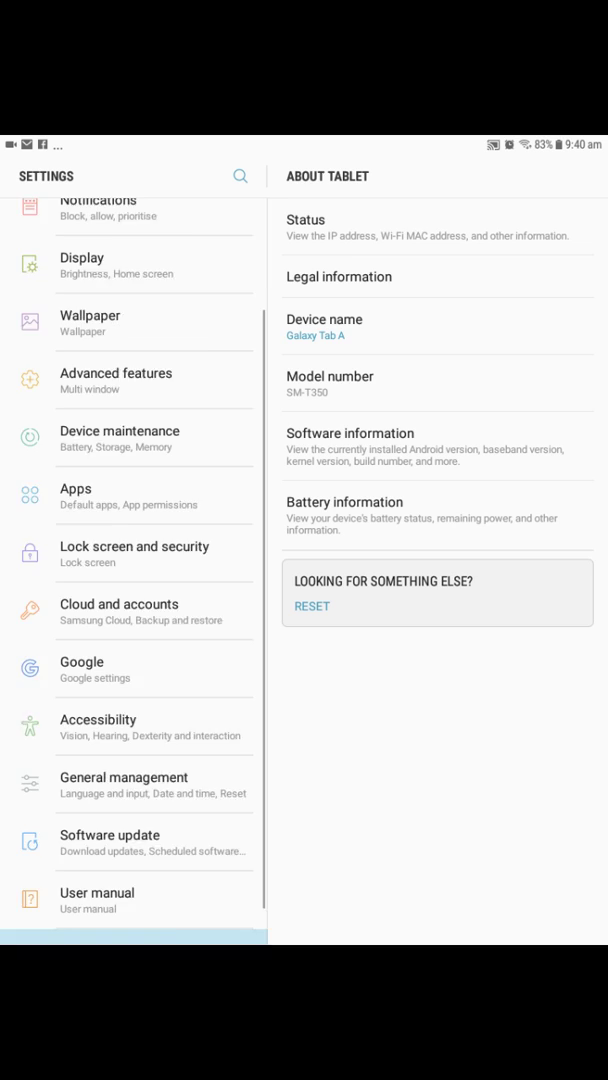
scroll(down, 3)
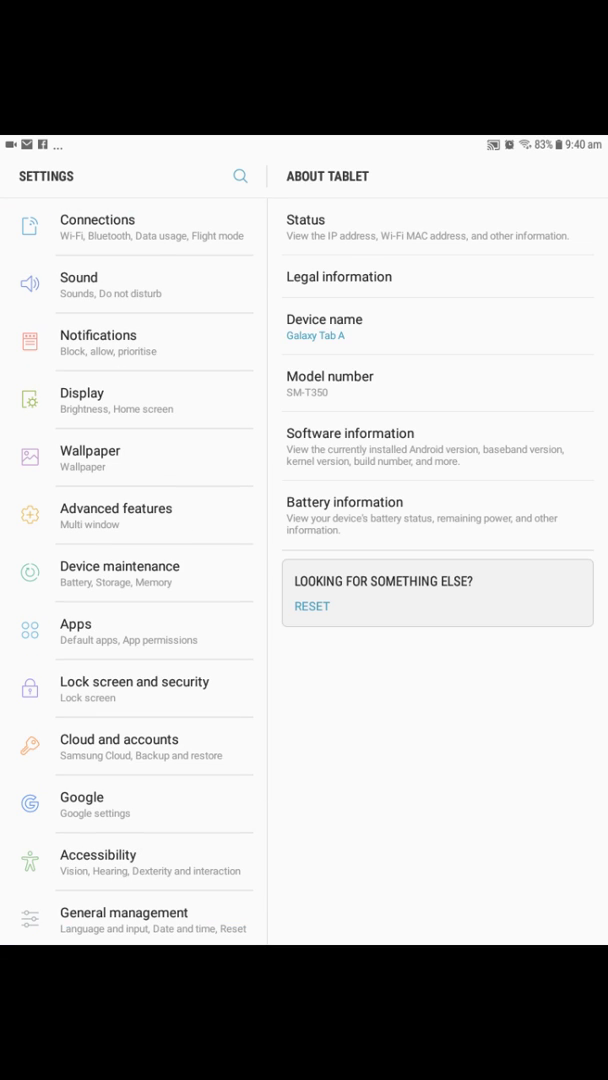
click(98, 228)
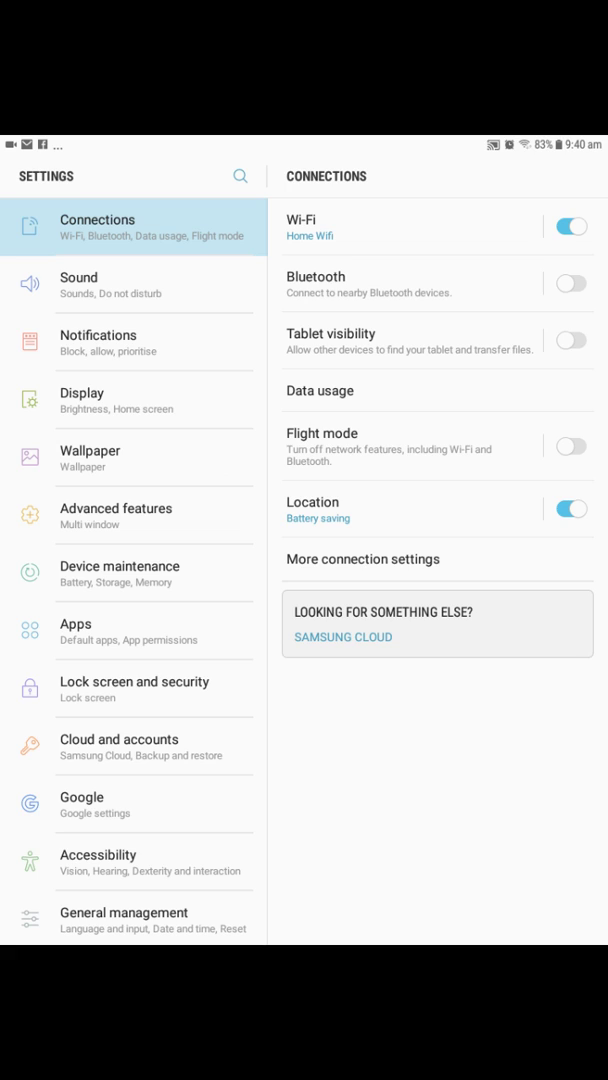
Step: Look into More connection settings and return to the Connections panel
click(364, 560)
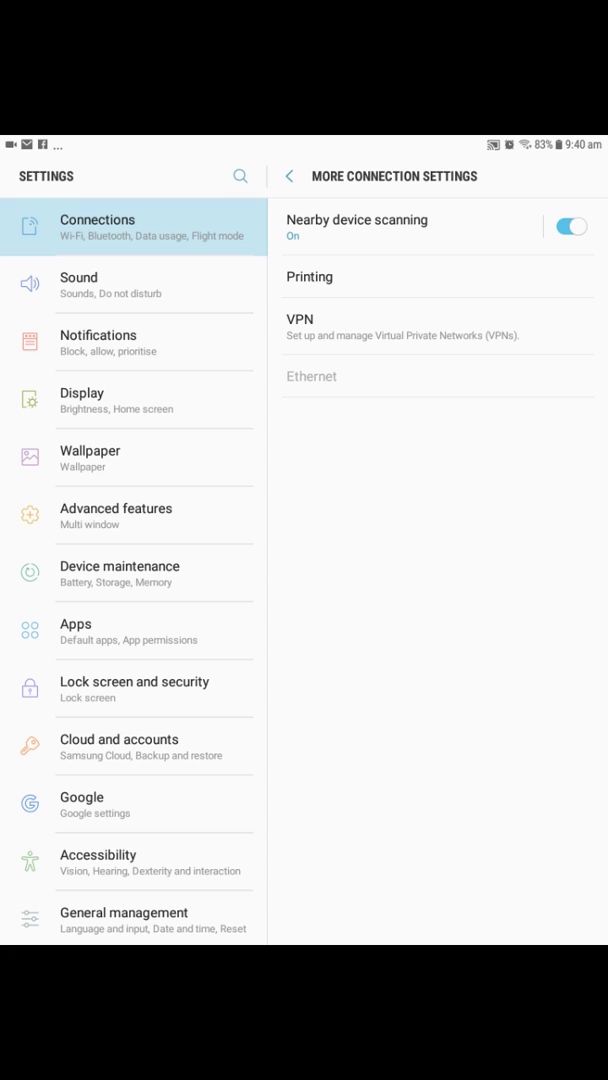
click(290, 176)
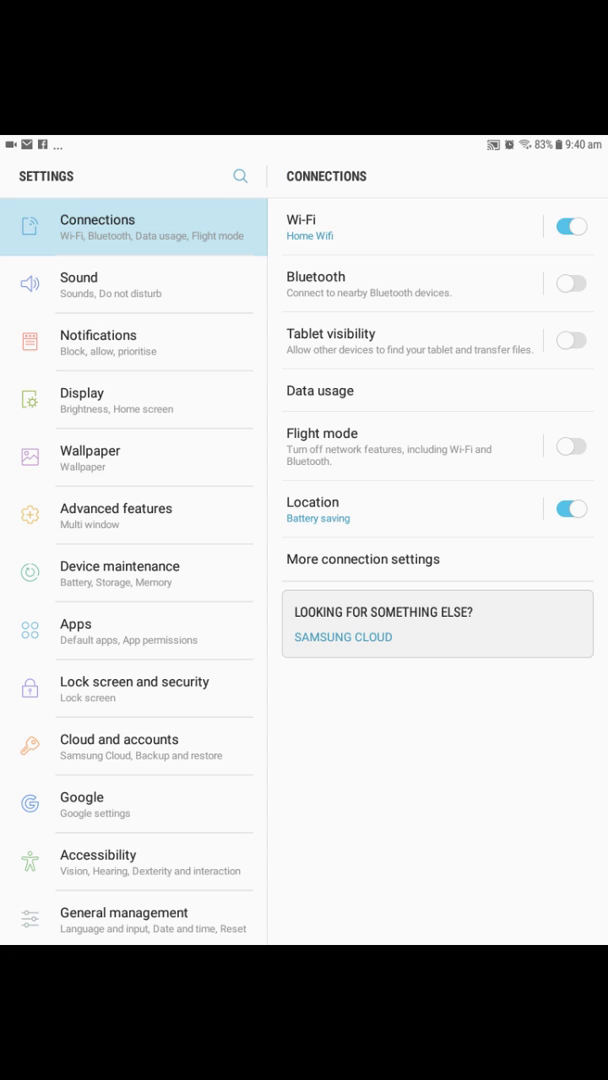
click(362, 560)
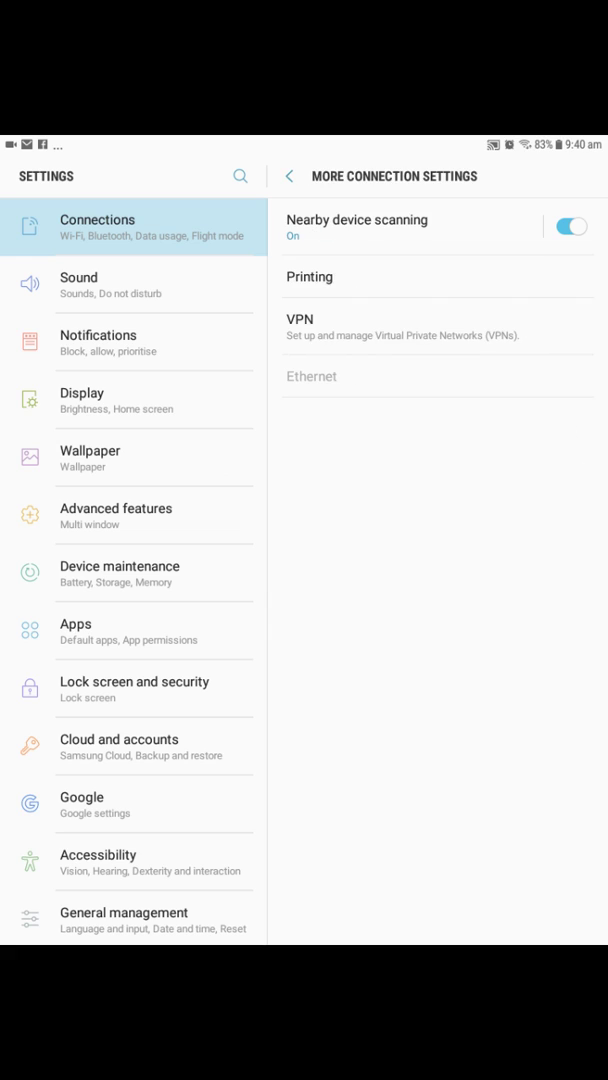
click(288, 176)
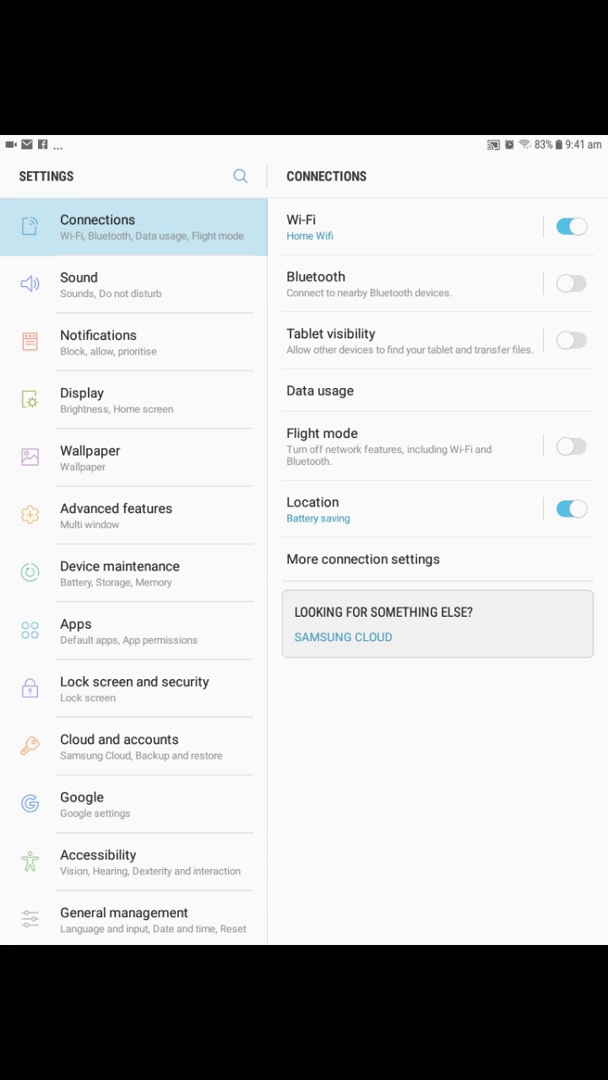
Step: Bring up Samsung Cloud with its backup, restore and data-sync options
click(344, 636)
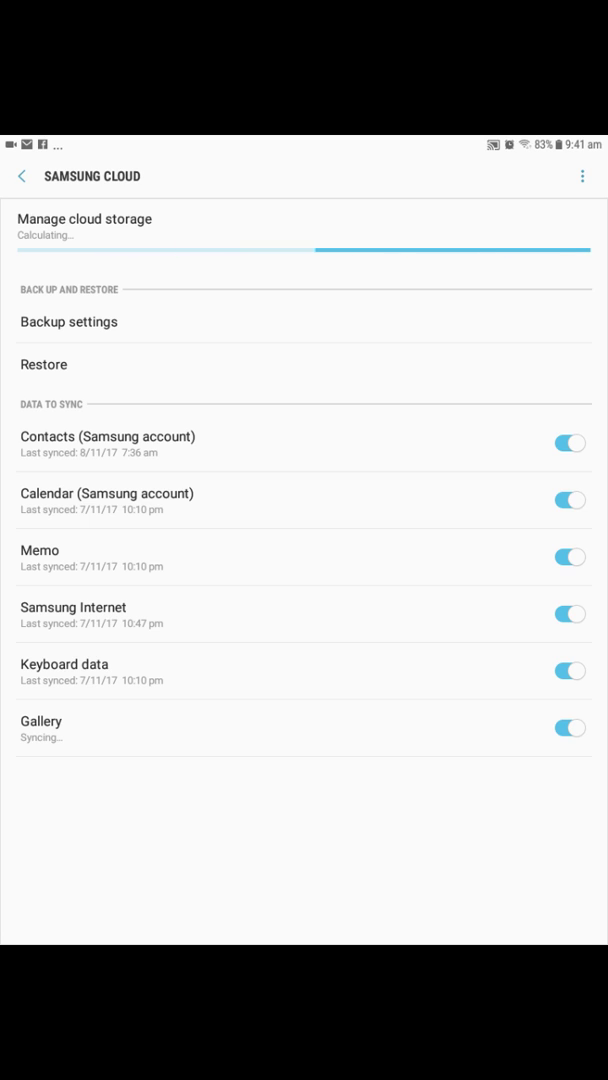
Step: Leave Samsung Cloud and land back on the Connections panel
scroll(down, 3)
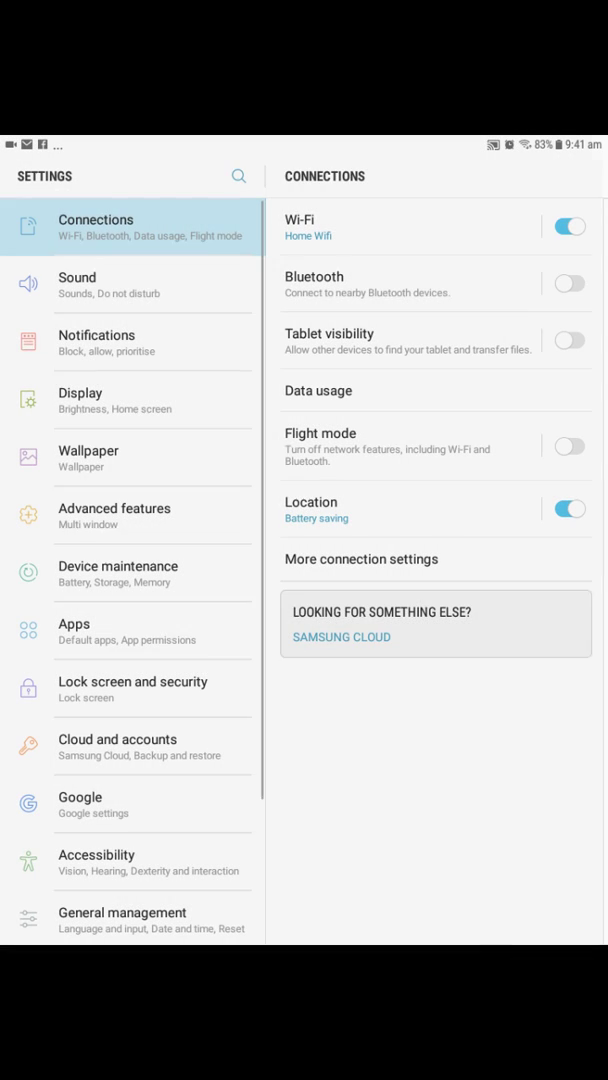
Step: Leave Settings and bring up the Google feed with the pick-up-parcel reminder card
scroll(down, 3)
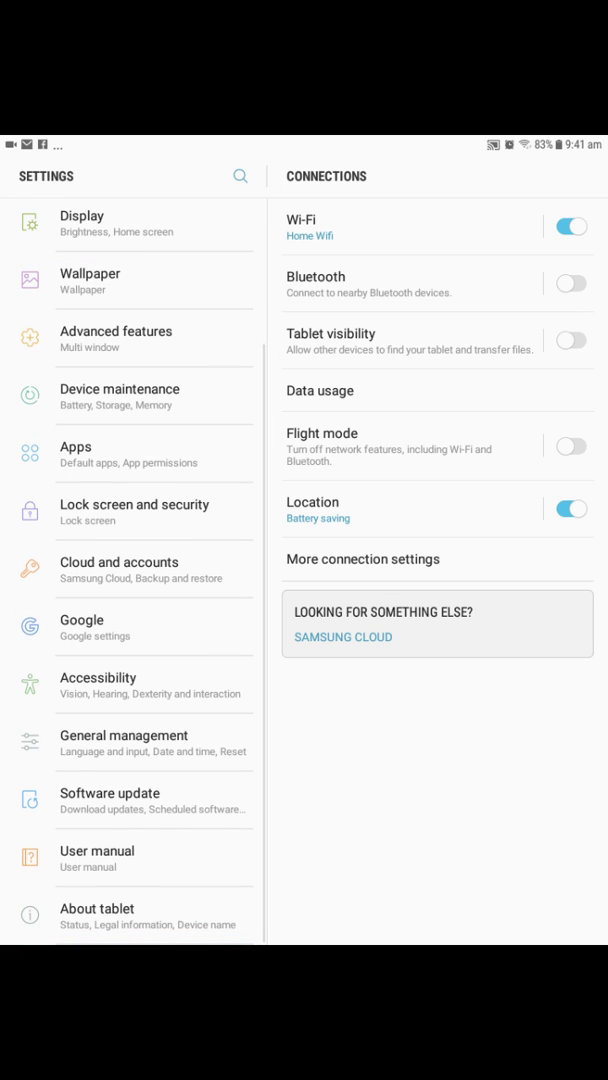
click(122, 742)
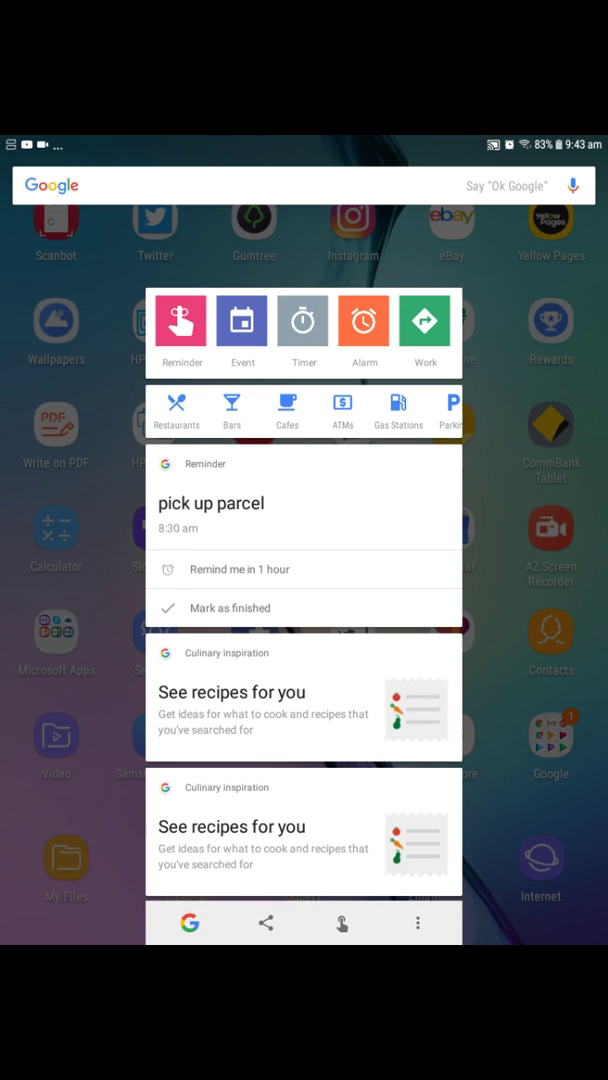
Step: Dismiss the Google cards and pull down the notification panel with Facebook and YouTube alerts
click(230, 608)
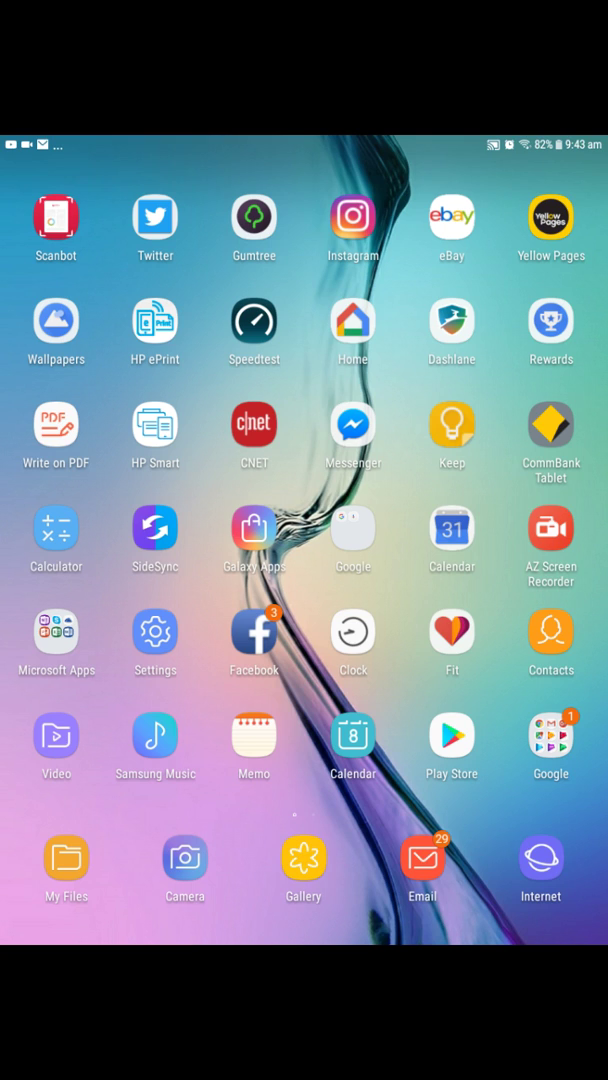
drag(304, 140, 304, 600)
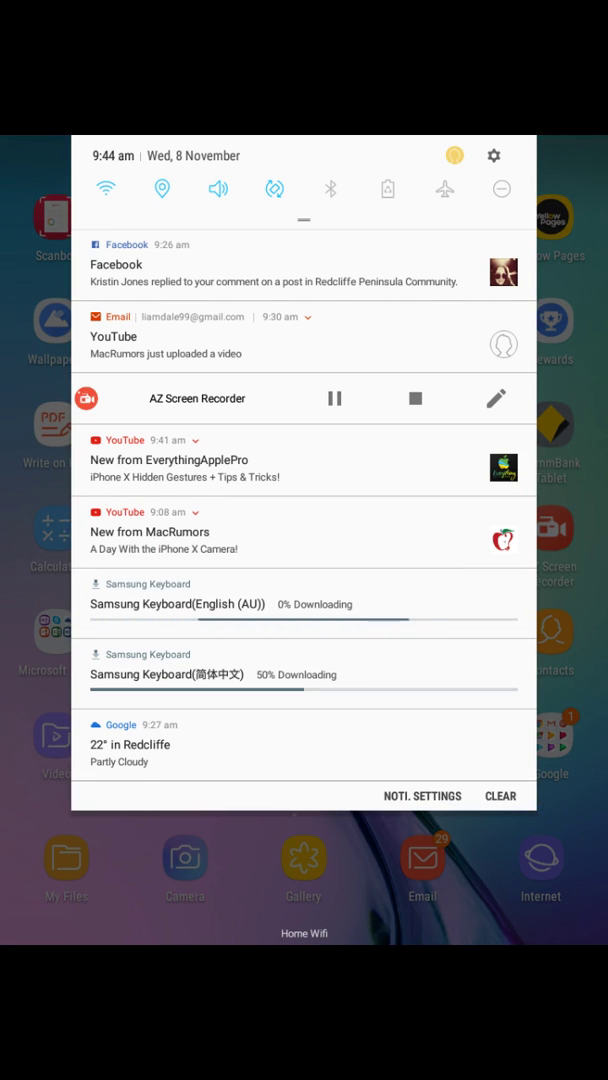